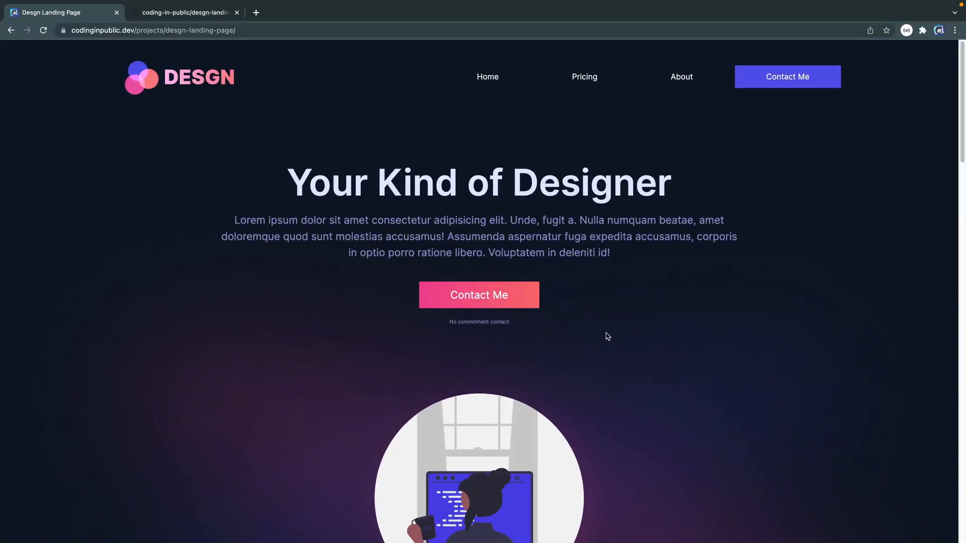
Switch to the desgn-landing-page GitHub repository and view its branch list.
{"action": "scroll", "scroll_direction": "down", "scroll_amount": 3}
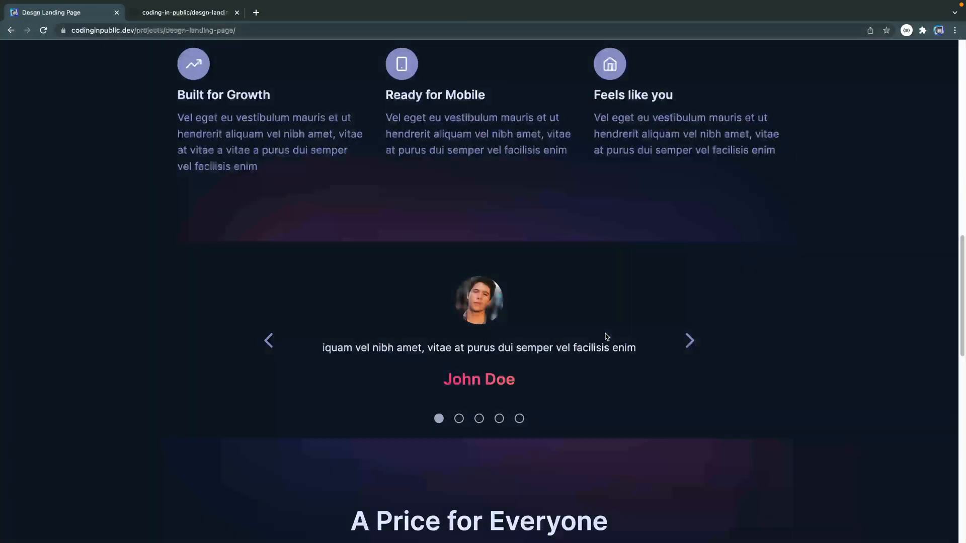
{"action": "scroll", "scroll_direction": "down", "scroll_amount": 3}
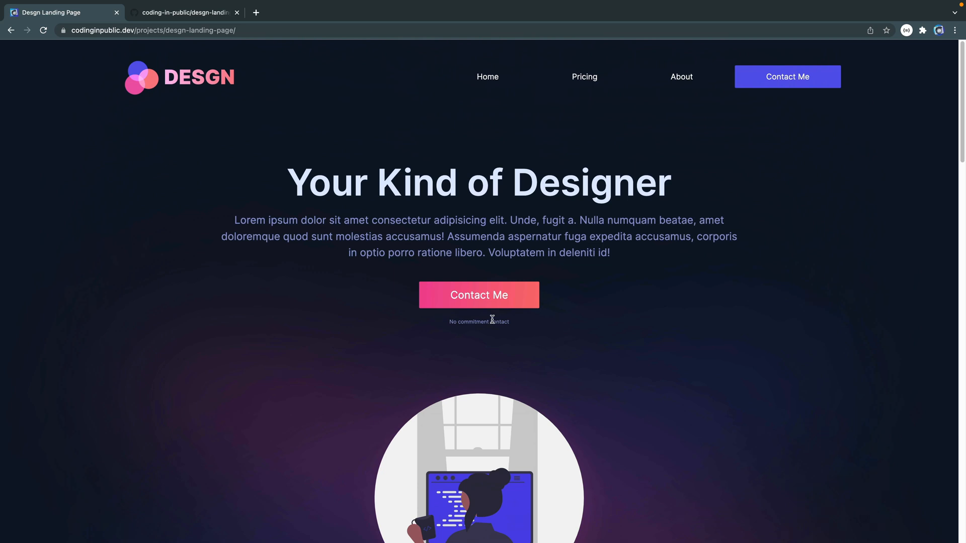
{"action": "left_click", "coordinate": [185, 12]}
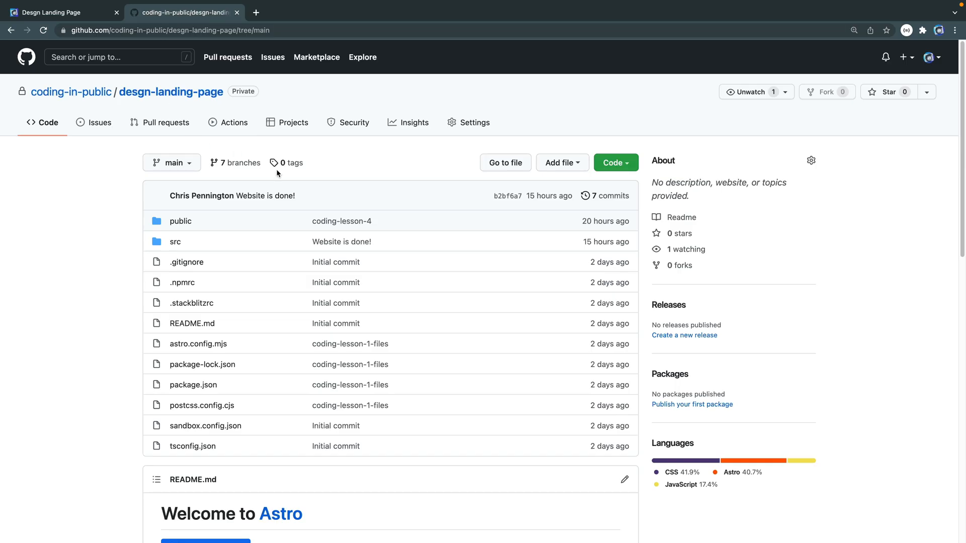
{"action": "mouse_move", "coordinate": [192, 173]}
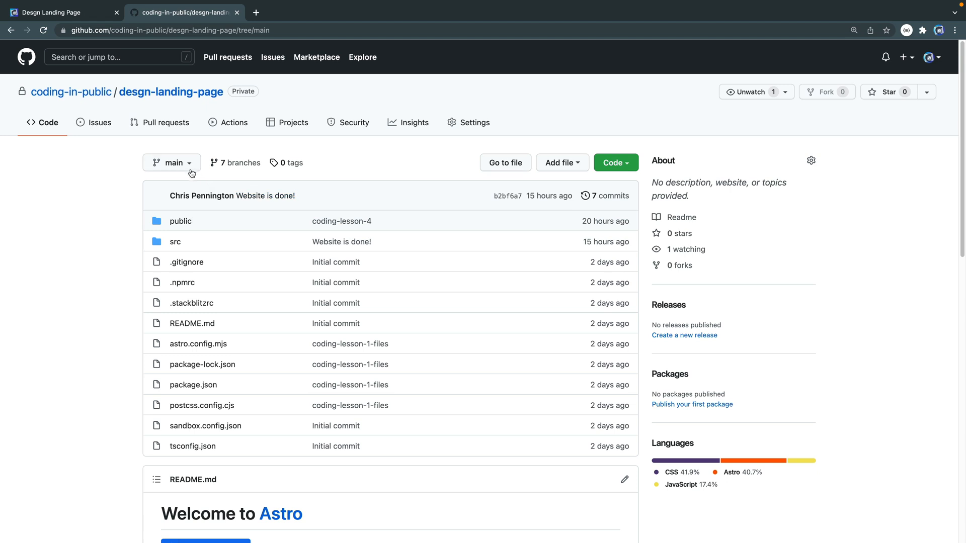
{"action": "left_click", "coordinate": [171, 163]}
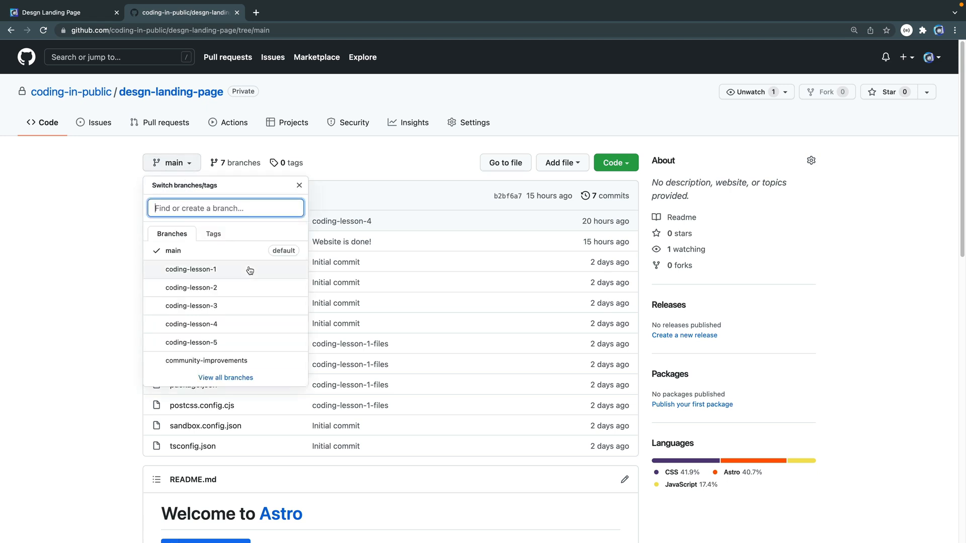
{"action": "mouse_move", "coordinate": [234, 272]}
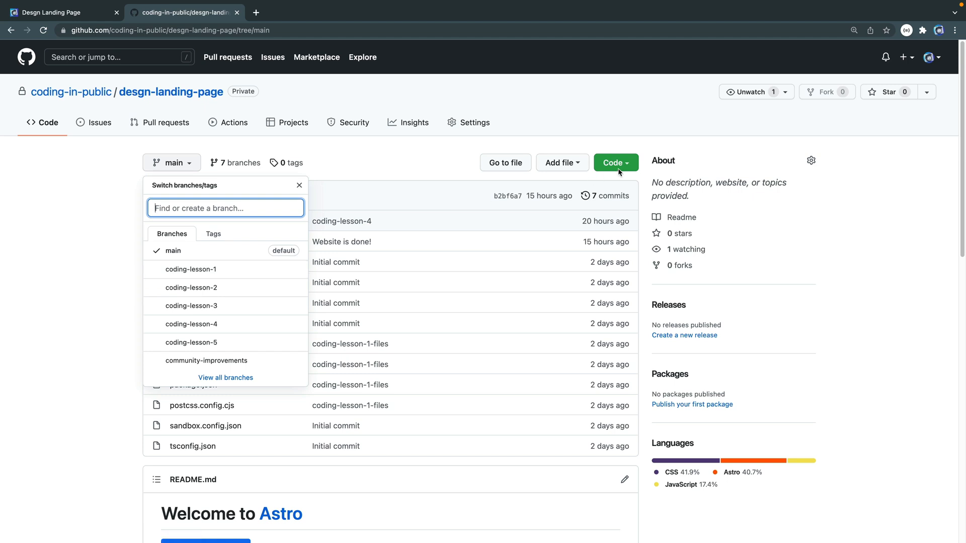
{"action": "mouse_move", "coordinate": [619, 172]}
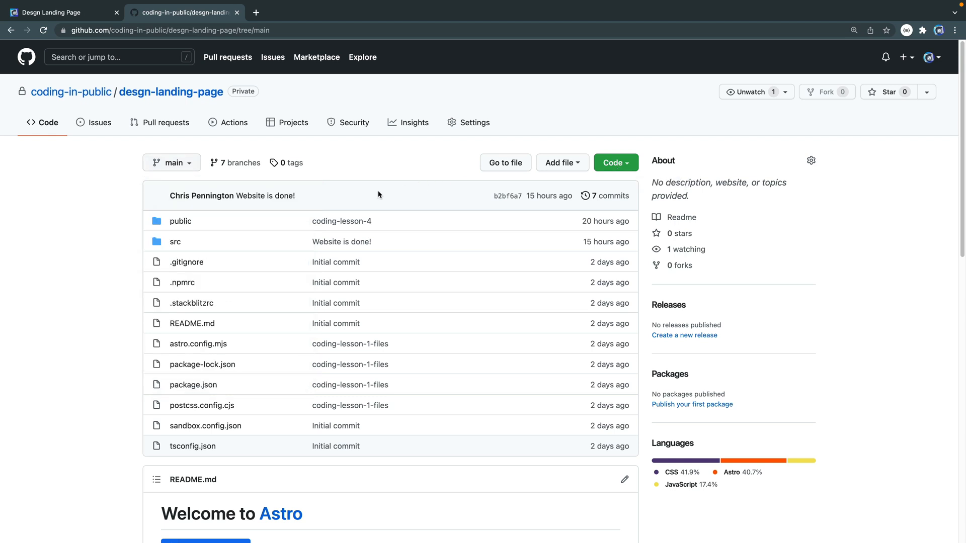
Browse src/components in the repository and switch to the community-improvements branch.
{"action": "left_click", "coordinate": [175, 242]}
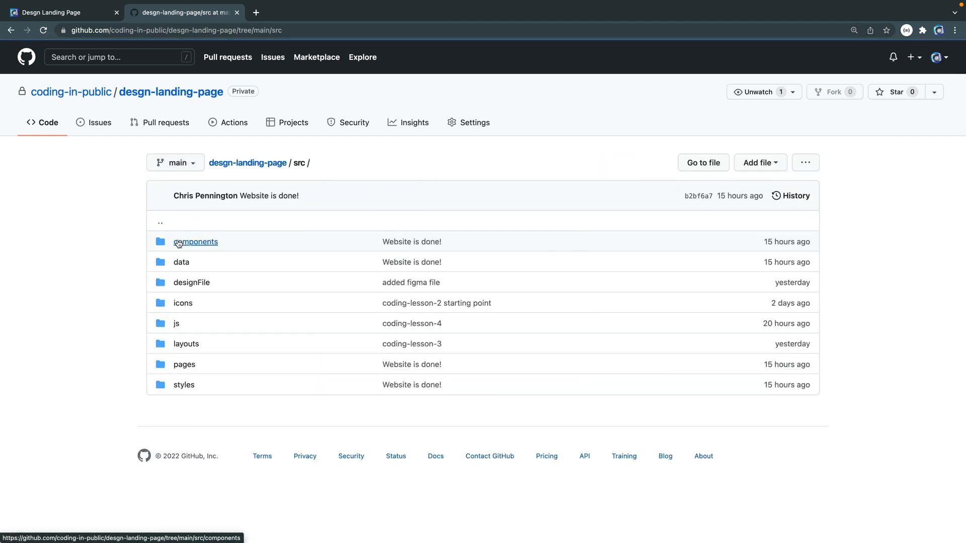
{"action": "left_click", "coordinate": [191, 282]}
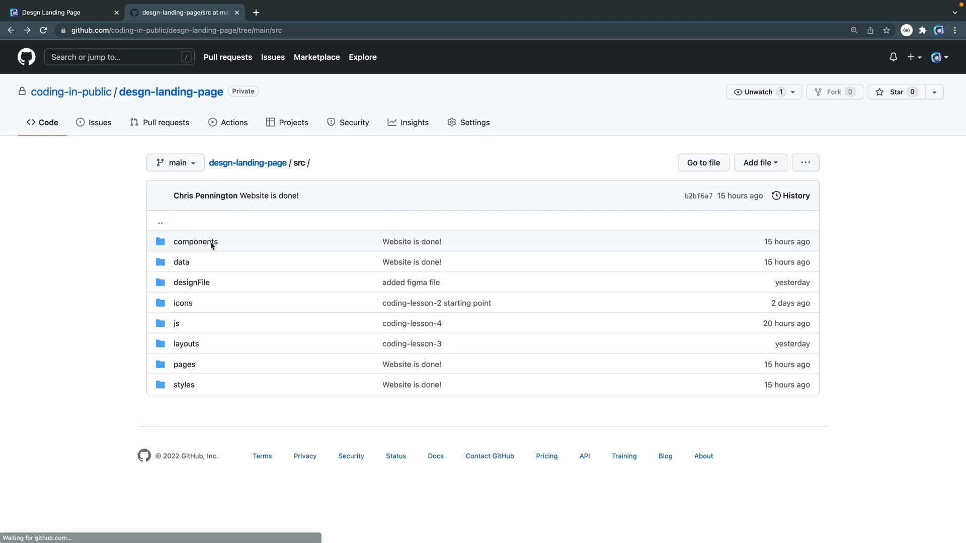
{"action": "left_click", "coordinate": [175, 162]}
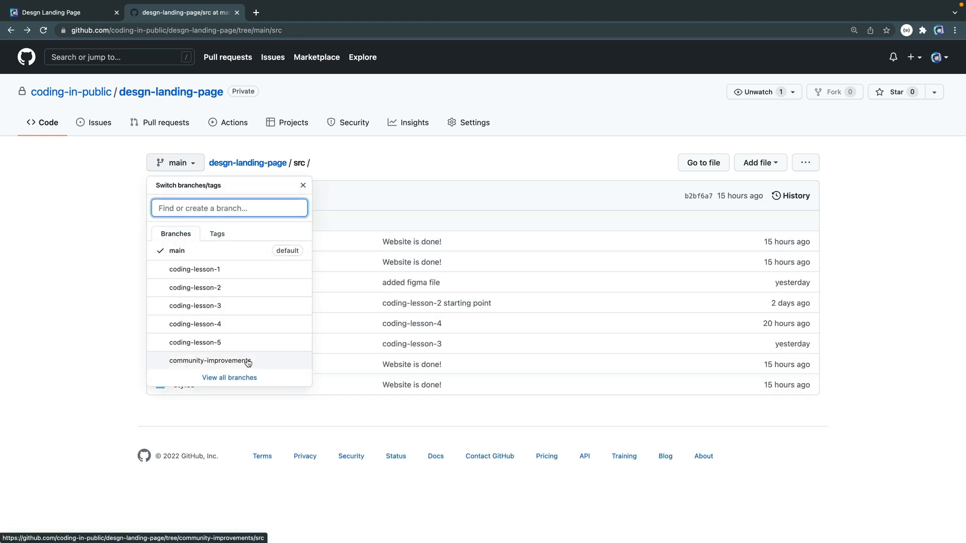
{"action": "left_click", "coordinate": [209, 360]}
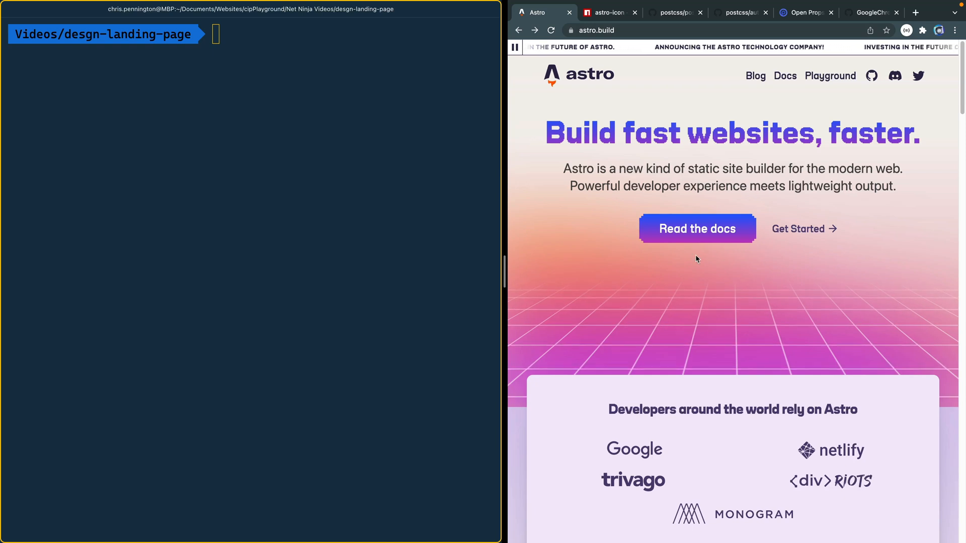
Copy the 'npm init astro' command from Astro's getting started docs.
{"action": "left_click", "coordinate": [697, 228]}
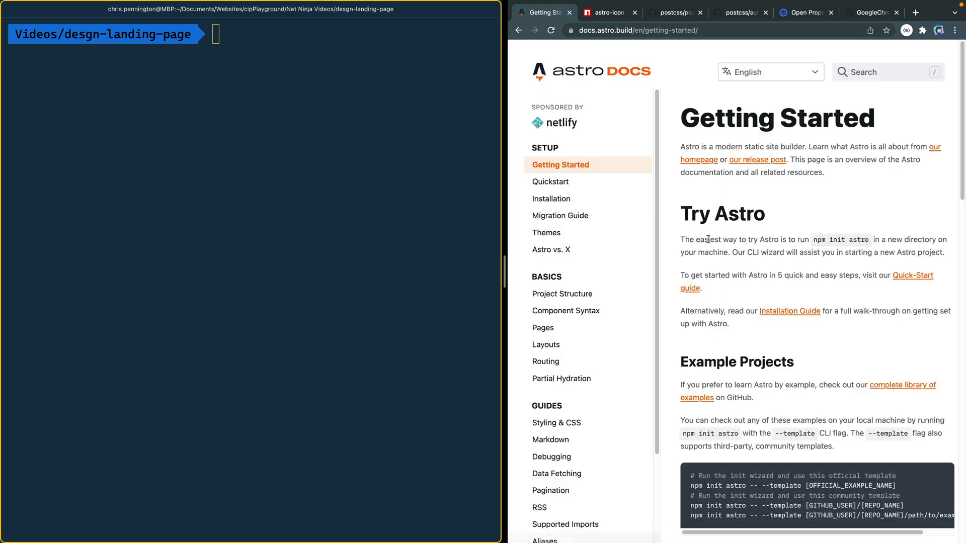
{"action": "scroll", "scroll_direction": "down", "scroll_amount": 3}
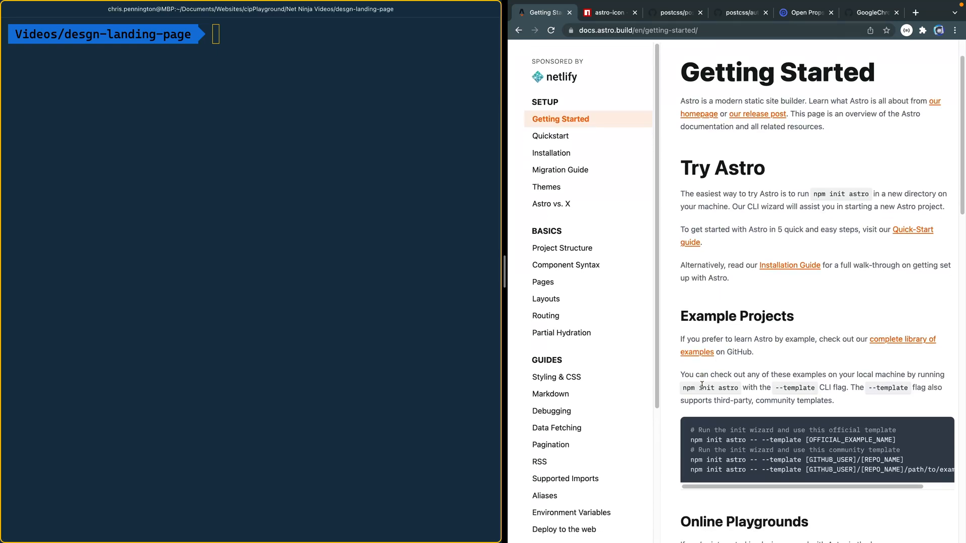
{"action": "double_click", "coordinate": [708, 388]}
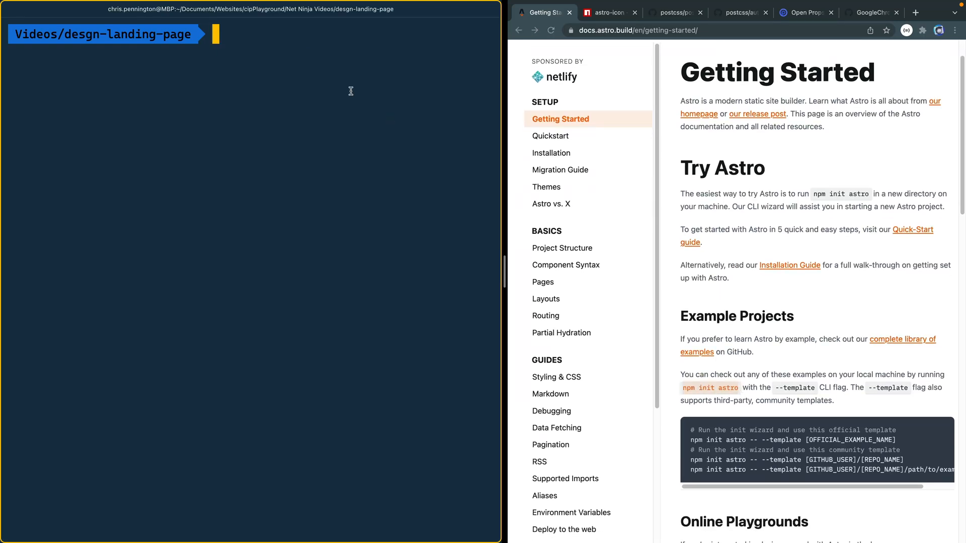
Run npm init astro, choosing Starter Kit (Generic) with no frameworks.
{"action": "type", "text": "npm init astro"}
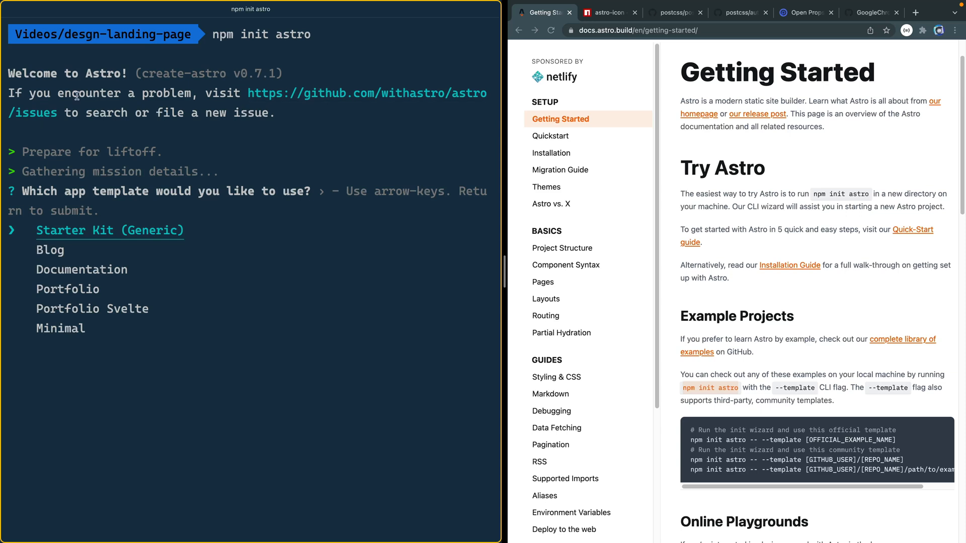
{"action": "key", "text": "enter"}
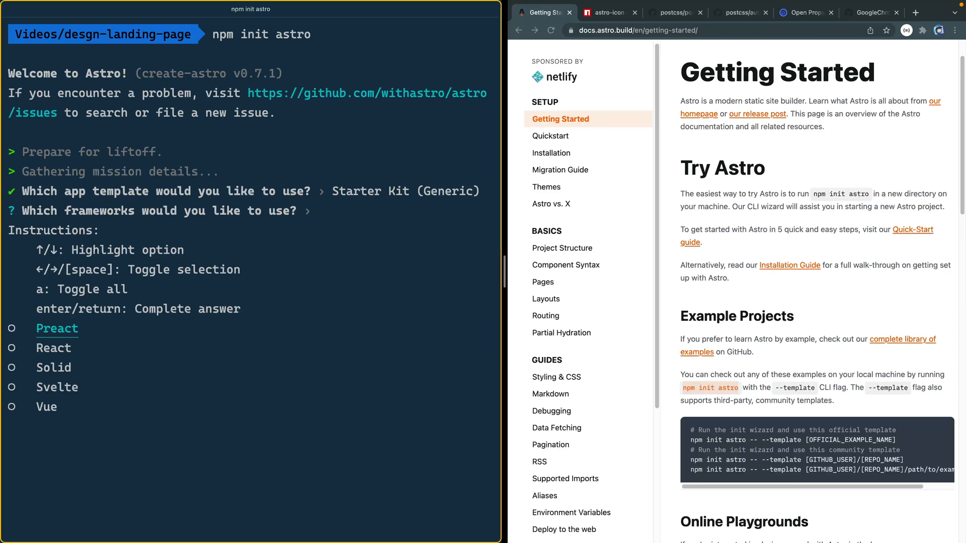
{"action": "key", "text": "enter"}
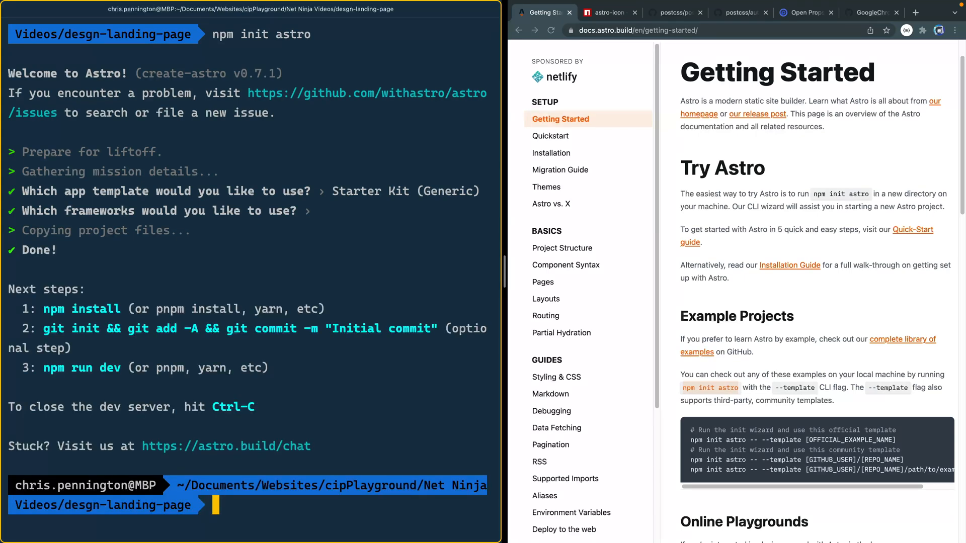
Install dependencies with npm i and commit the project as 'Initial commit' in Git.
{"action": "type", "text": "npm i"}
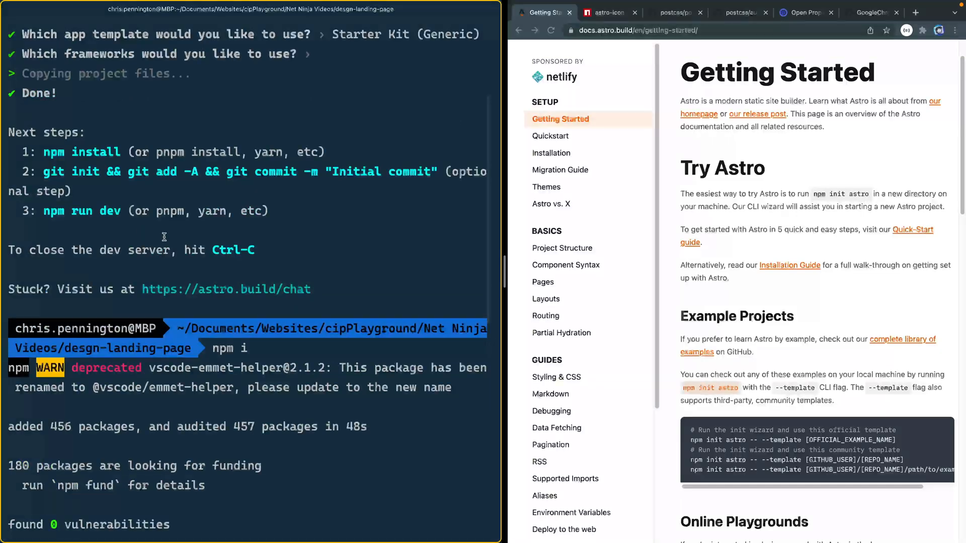
{"action": "double_click", "coordinate": [82, 210]}
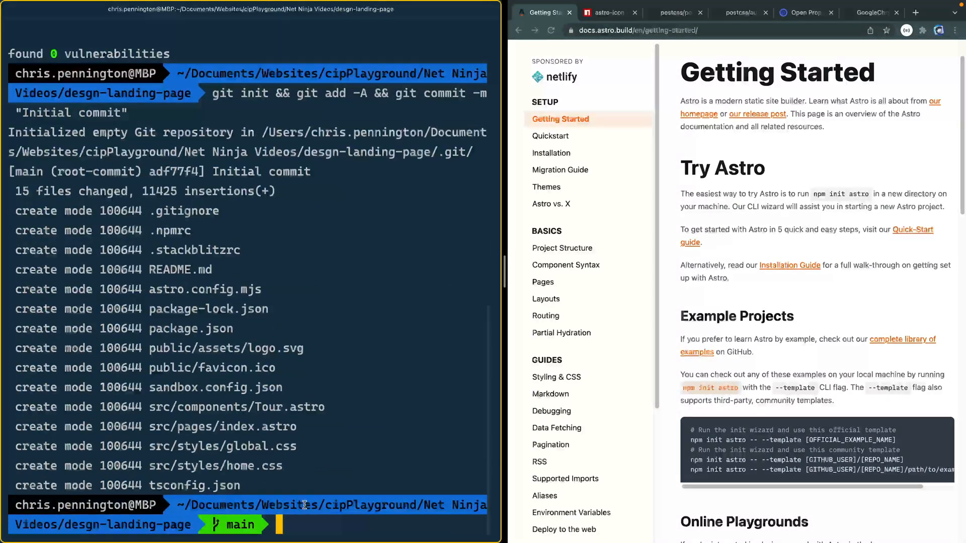
{"action": "type", "text": "code"}
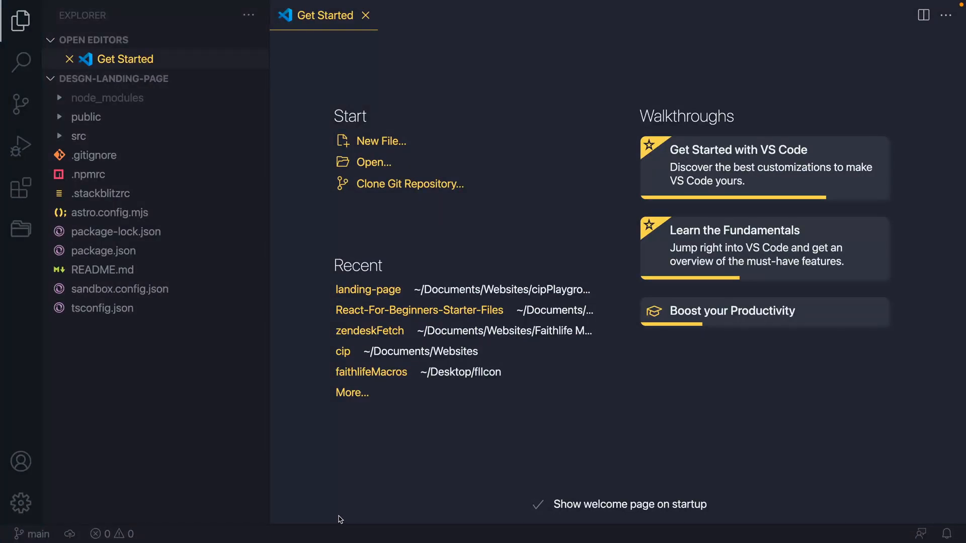
{"action": "mouse_move", "coordinate": [344, 510]}
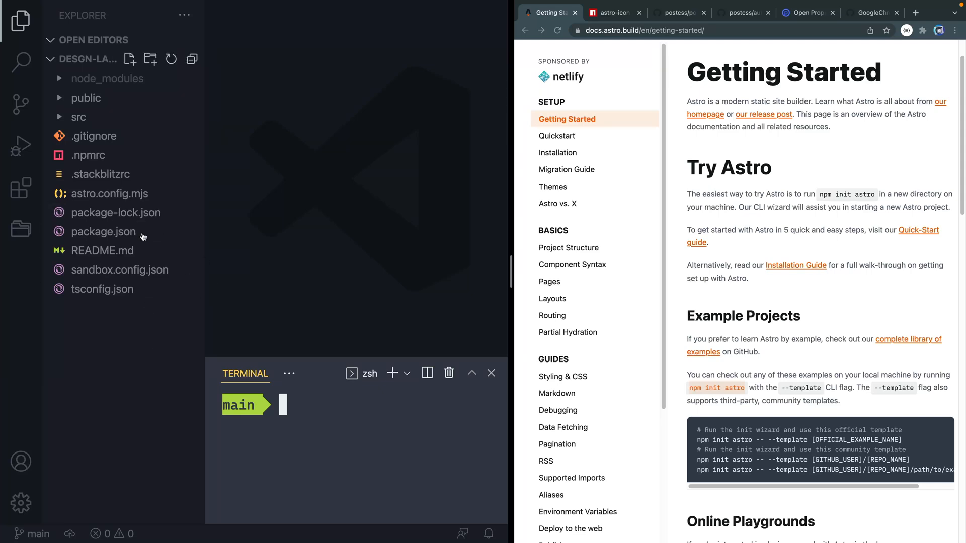
{"action": "mouse_move", "coordinate": [187, 310]}
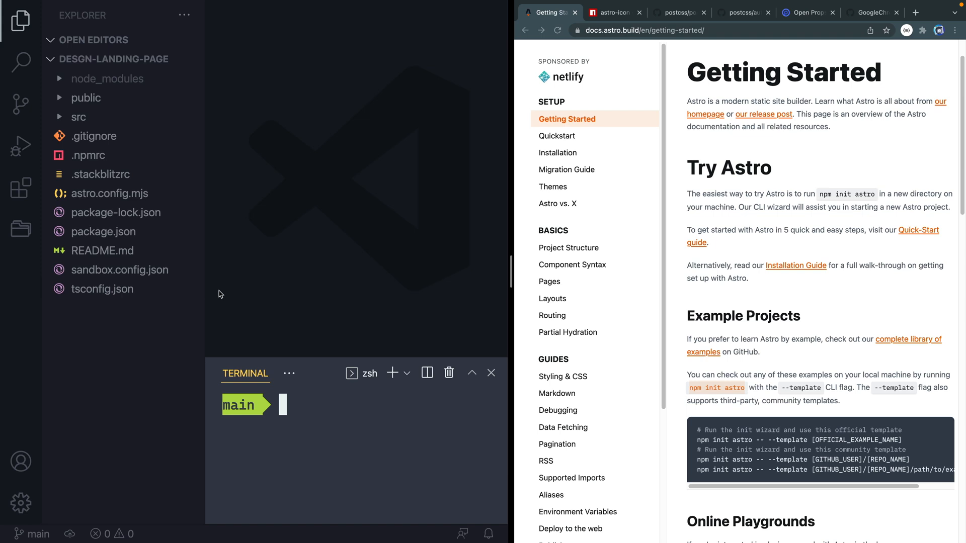
Switch the browser to the astro-icon package page on npm.
{"action": "left_click", "coordinate": [612, 12]}
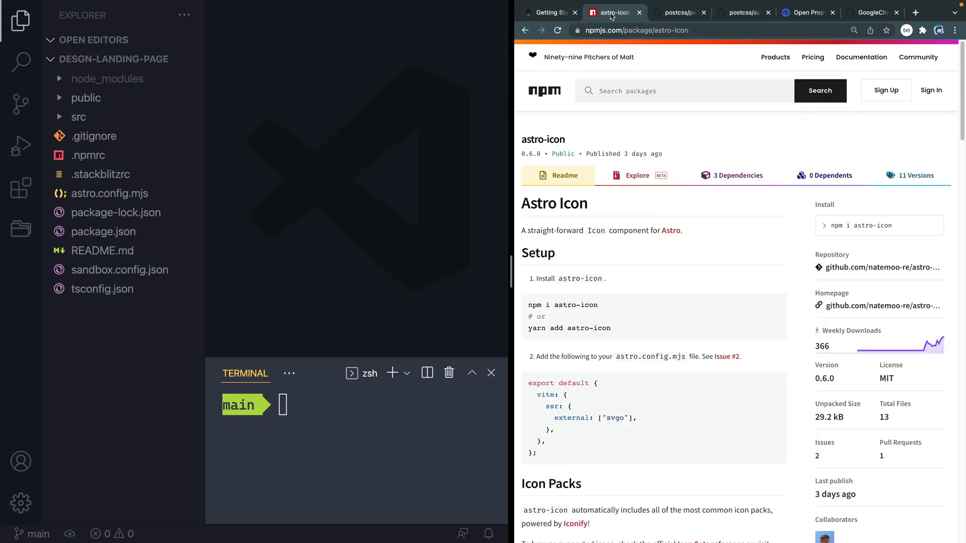
Install astro-icon by running npm i astro-icon in the integrated terminal.
{"action": "scroll", "scroll_direction": "down", "scroll_amount": 3}
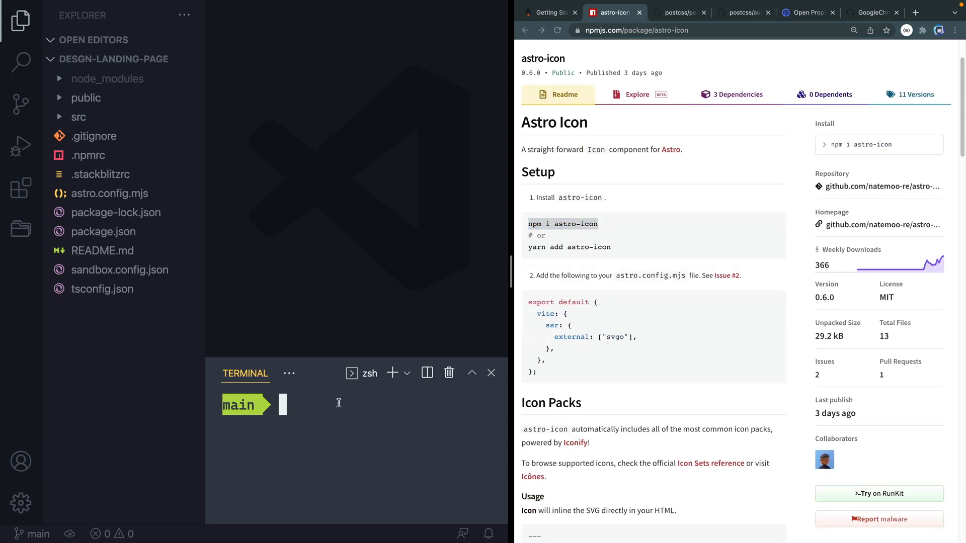
{"action": "type", "text": "npm i astro-icon"}
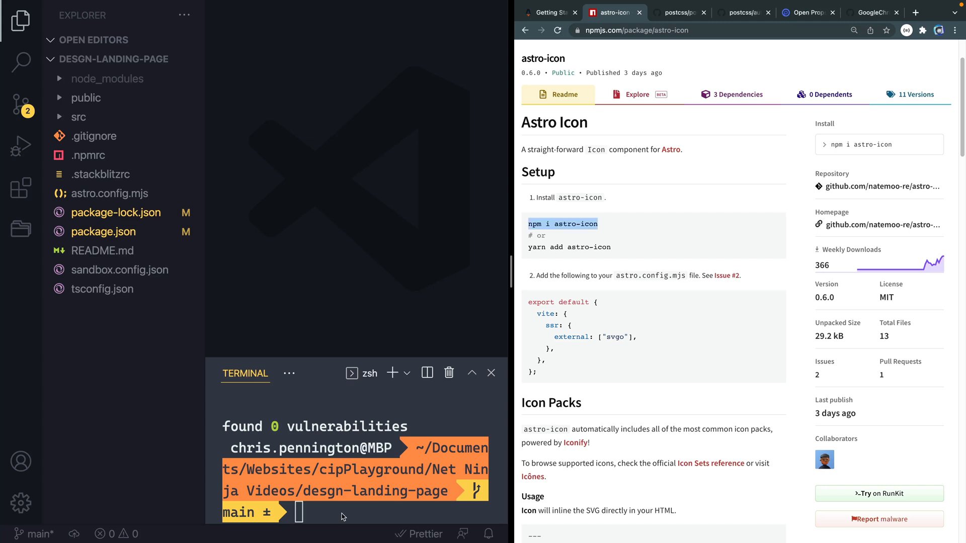
{"action": "left_click", "coordinate": [677, 12]}
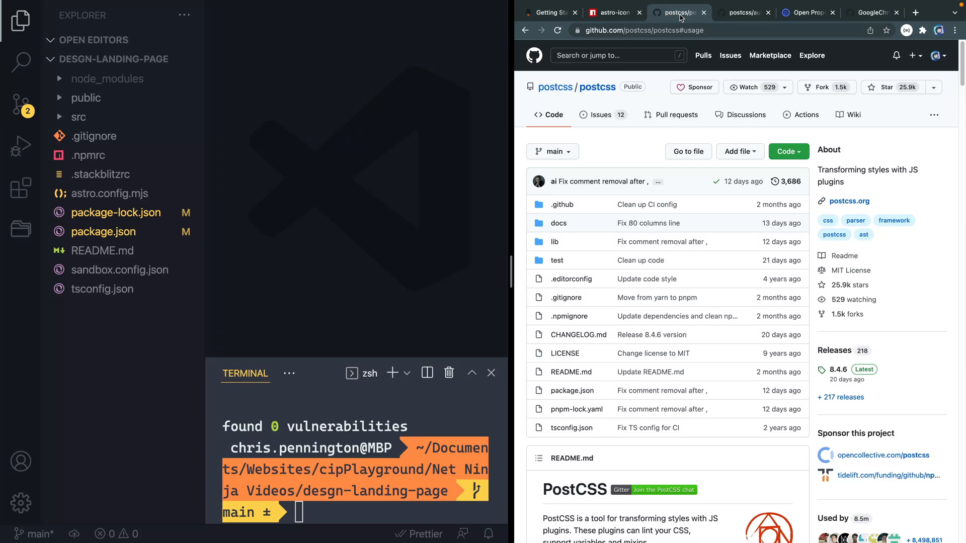
{"action": "scroll", "scroll_direction": "down", "scroll_amount": 3}
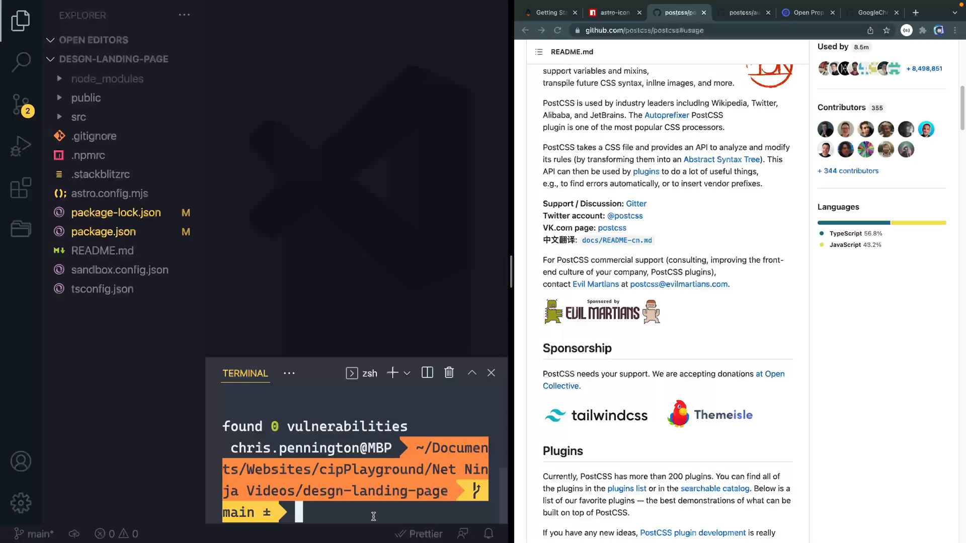
{"action": "type", "text": "npm i -D postcss autoprefixer"}
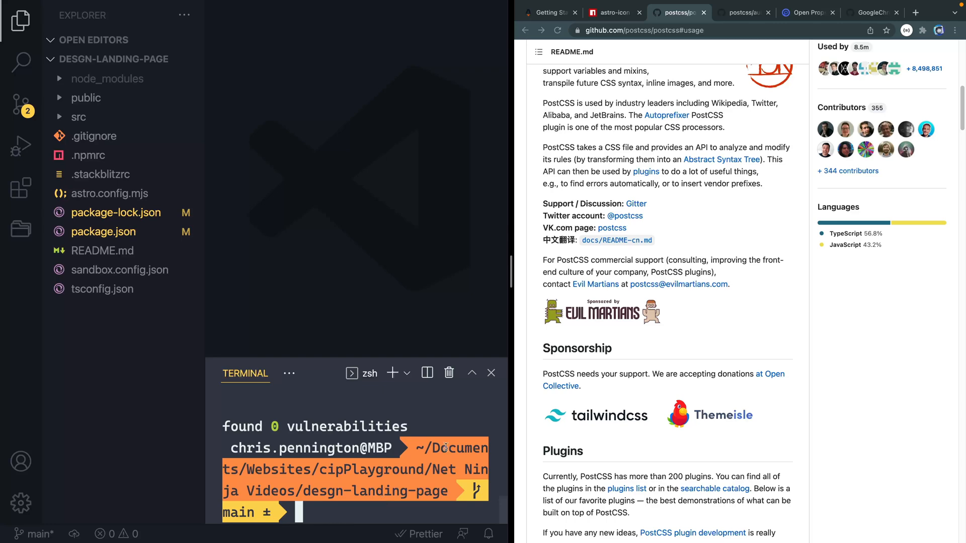
Scroll to Open Props' Getting Started section and expand the NPM PostCSS entry.
{"action": "left_click", "coordinate": [804, 13]}
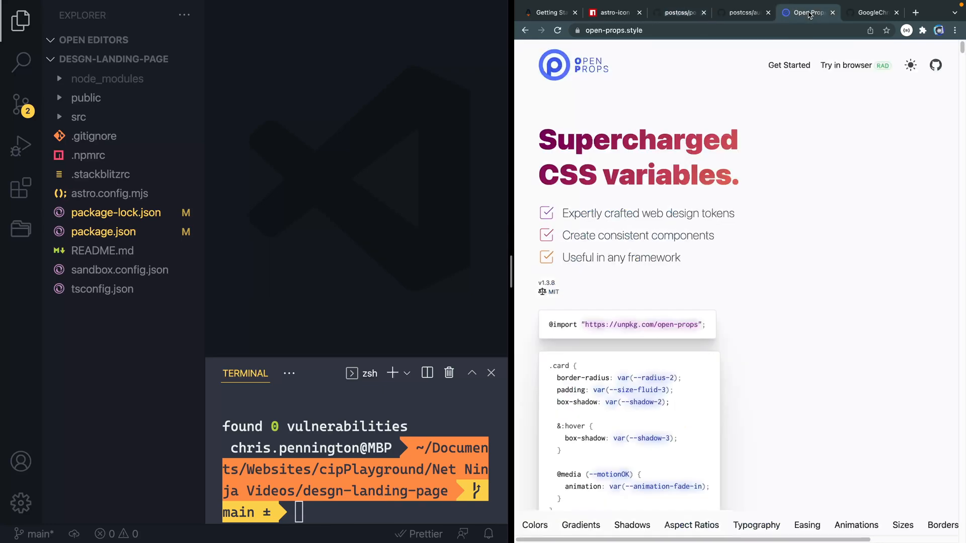
{"action": "scroll", "scroll_direction": "down", "scroll_amount": 3}
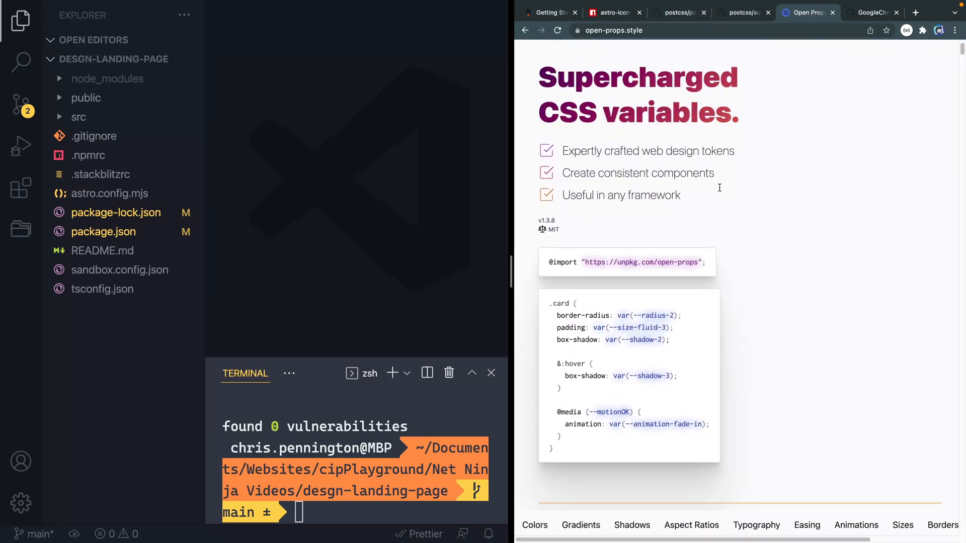
{"action": "scroll", "scroll_direction": "down", "scroll_amount": 3}
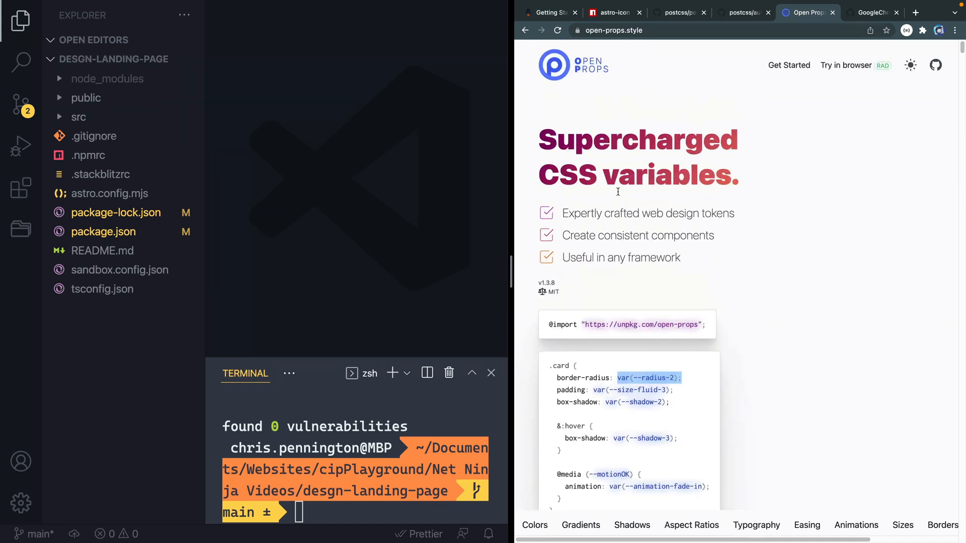
{"action": "scroll", "scroll_direction": "down", "scroll_amount": 3}
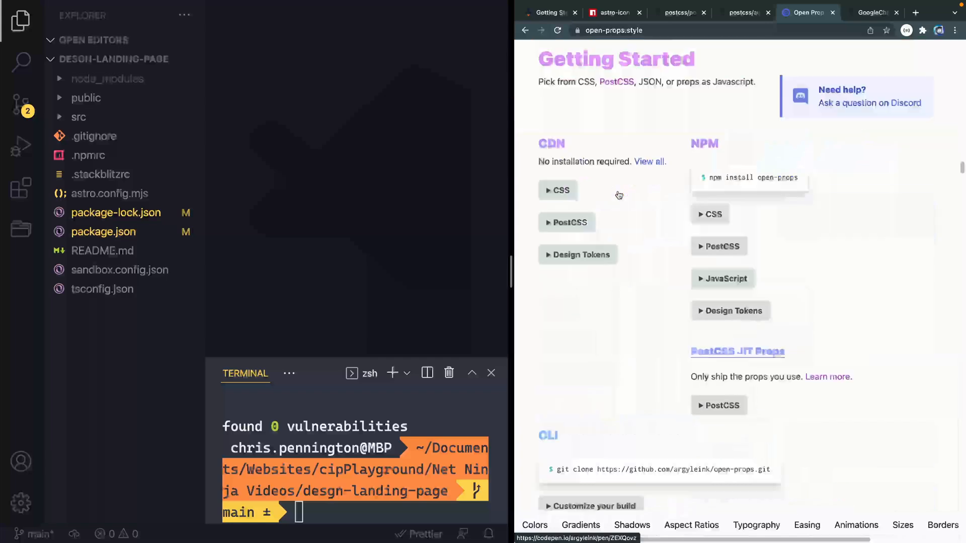
{"action": "scroll", "scroll_direction": "down", "scroll_amount": 3}
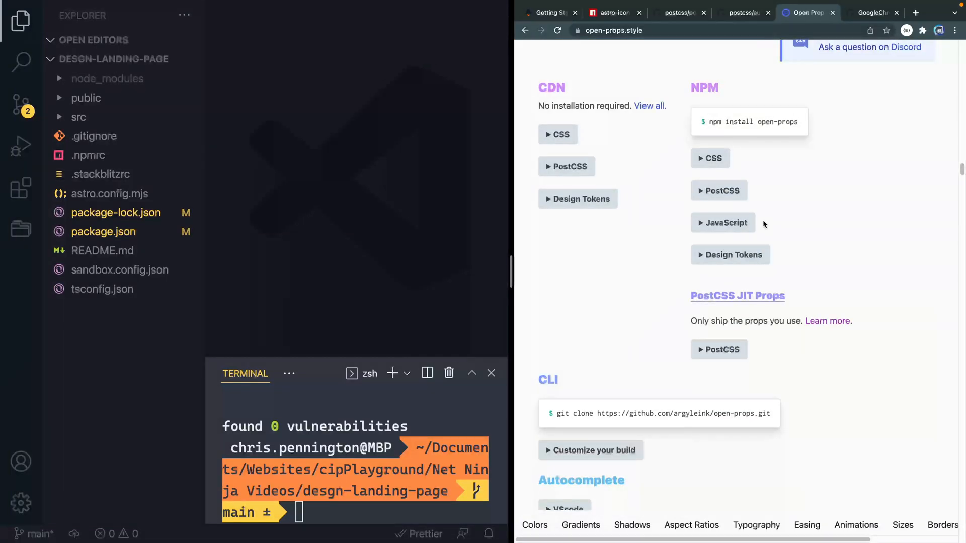
{"action": "scroll", "scroll_direction": "down", "scroll_amount": 3}
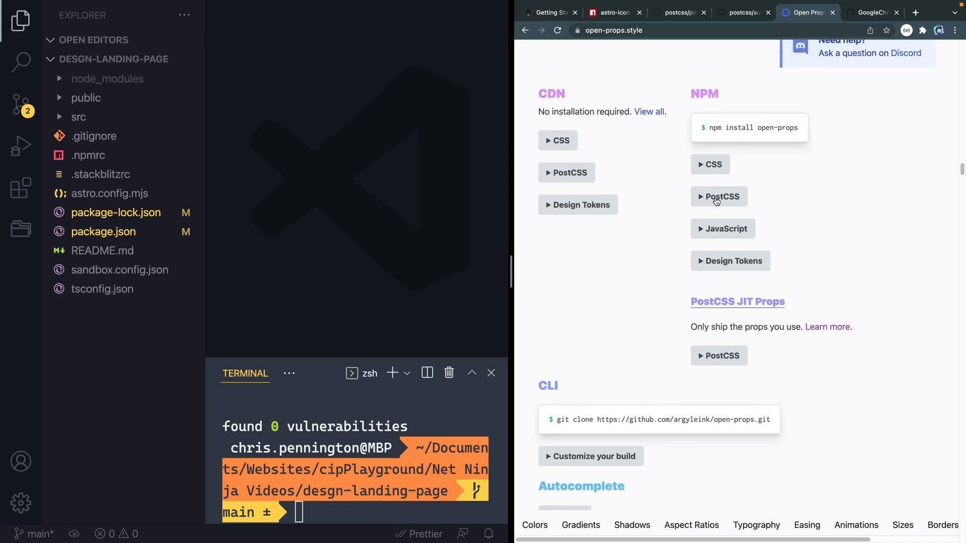
{"action": "left_click", "coordinate": [718, 196]}
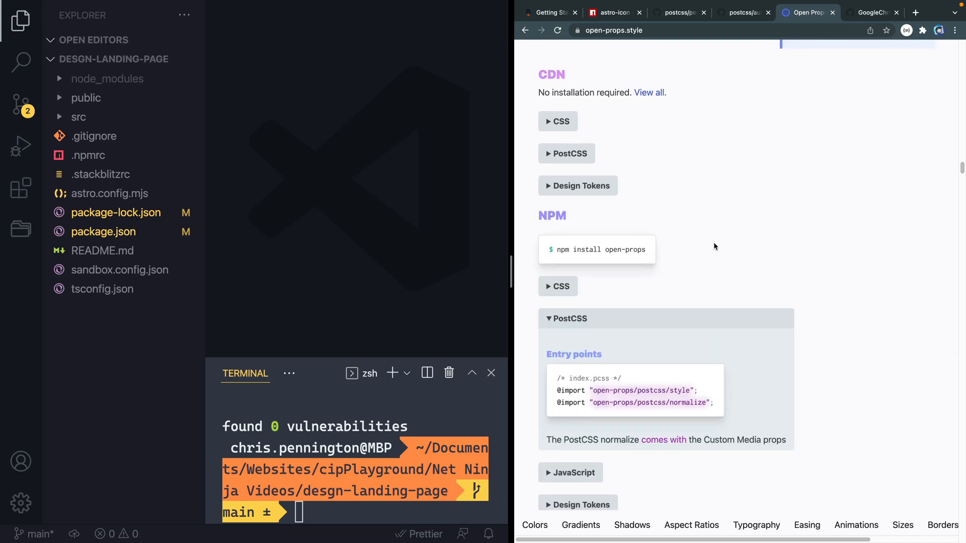
{"action": "scroll", "scroll_direction": "down", "scroll_amount": 3}
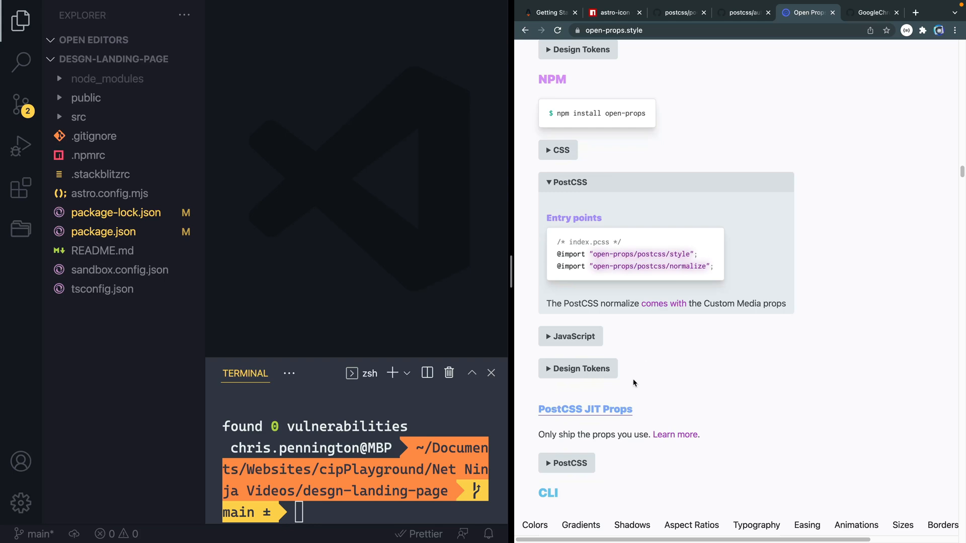
{"action": "mouse_move", "coordinate": [675, 435]}
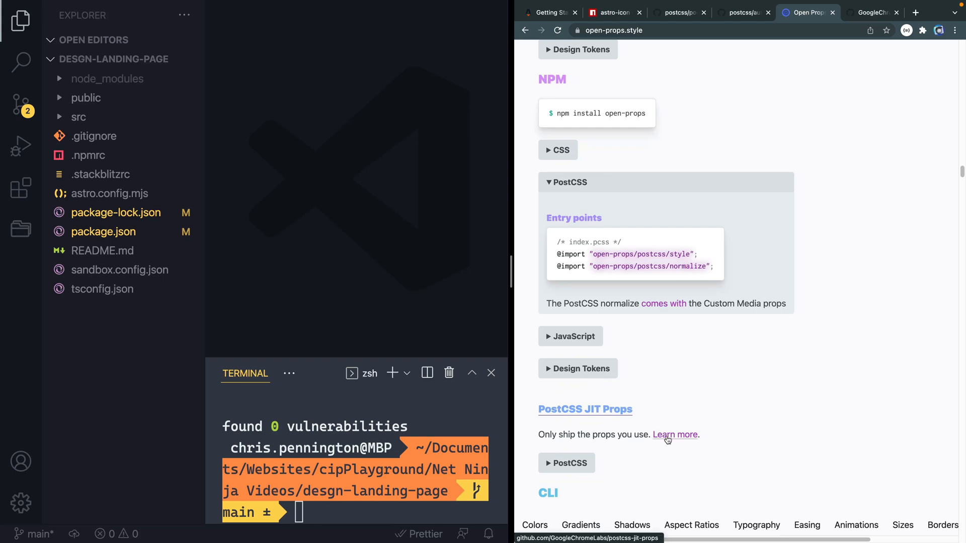
Read the postcss-jit-props README example, then install open-props and postcss-jit-props as dev dependencies.
{"action": "left_click", "coordinate": [675, 435]}
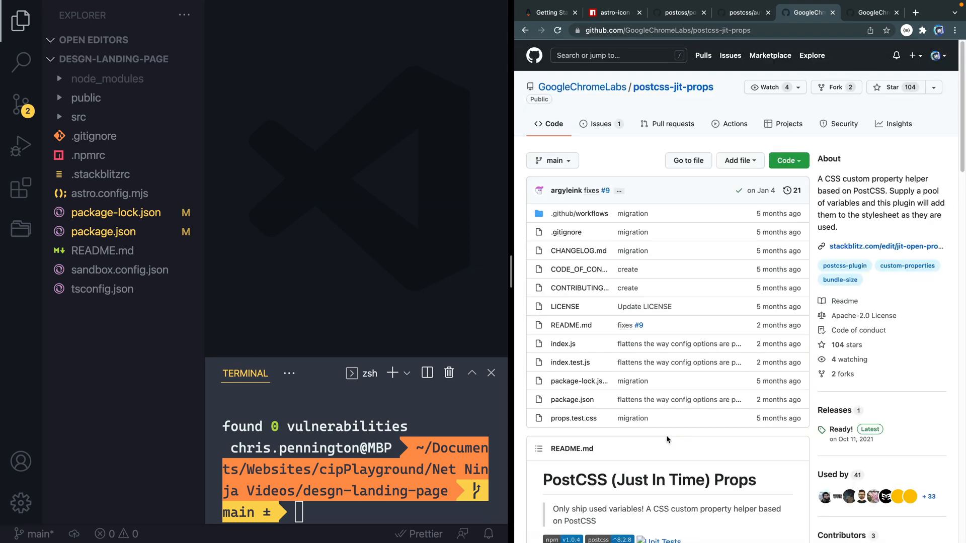
{"action": "scroll", "scroll_direction": "down", "scroll_amount": 3}
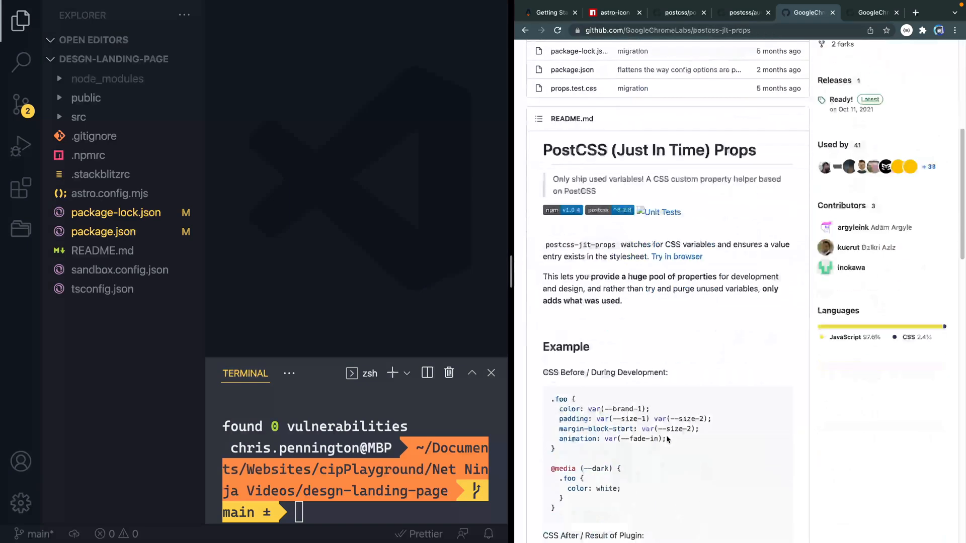
{"action": "scroll", "scroll_direction": "down", "scroll_amount": 3}
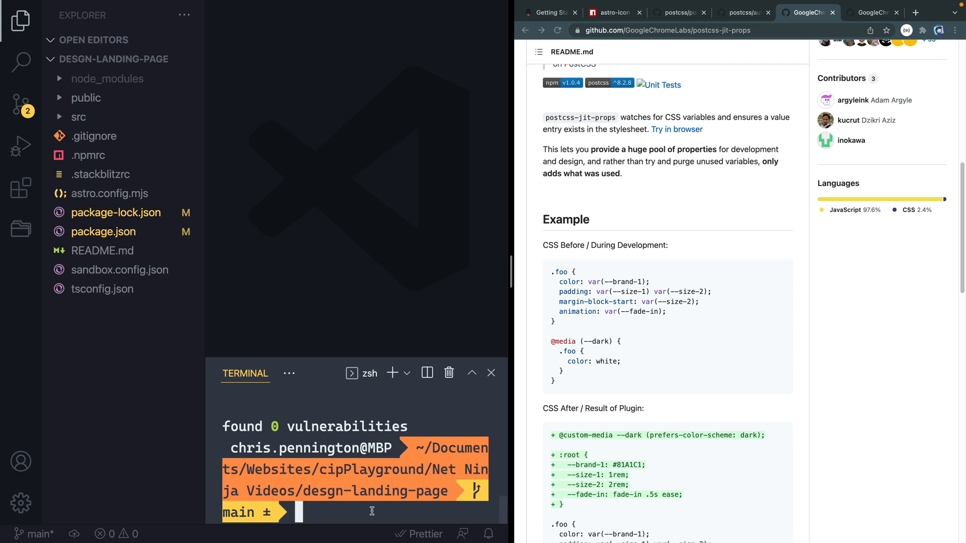
{"action": "type", "text": "npm i -D open-props postcss-jit-props"}
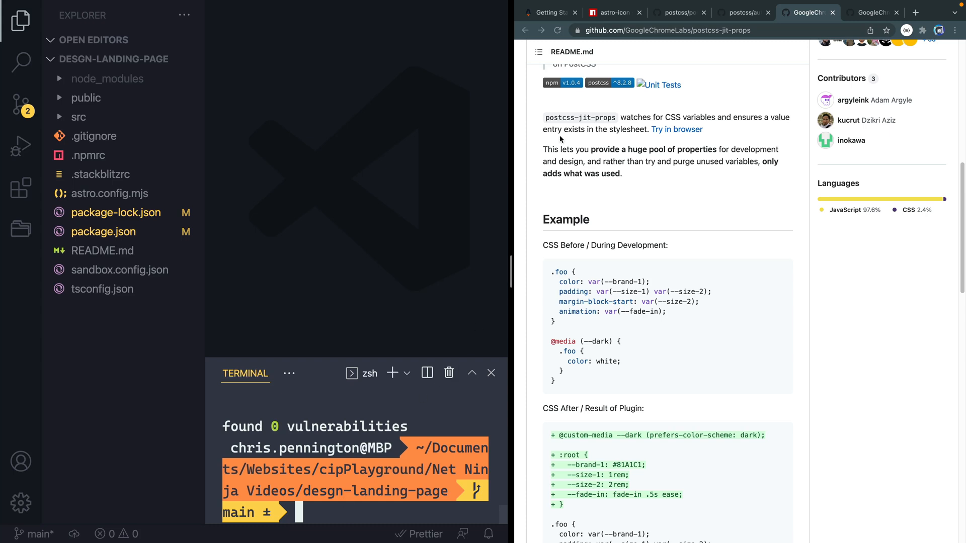
Copy astro-icon's vite snippet into astro.config.mjs, marking svgo as SSR external.
{"action": "left_click", "coordinate": [610, 12]}
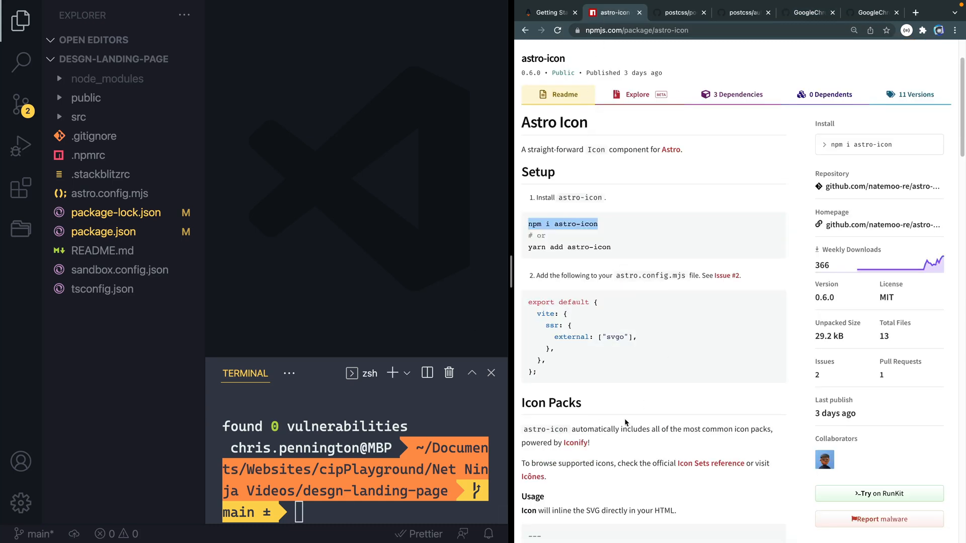
{"action": "scroll", "scroll_direction": "down", "scroll_amount": 3}
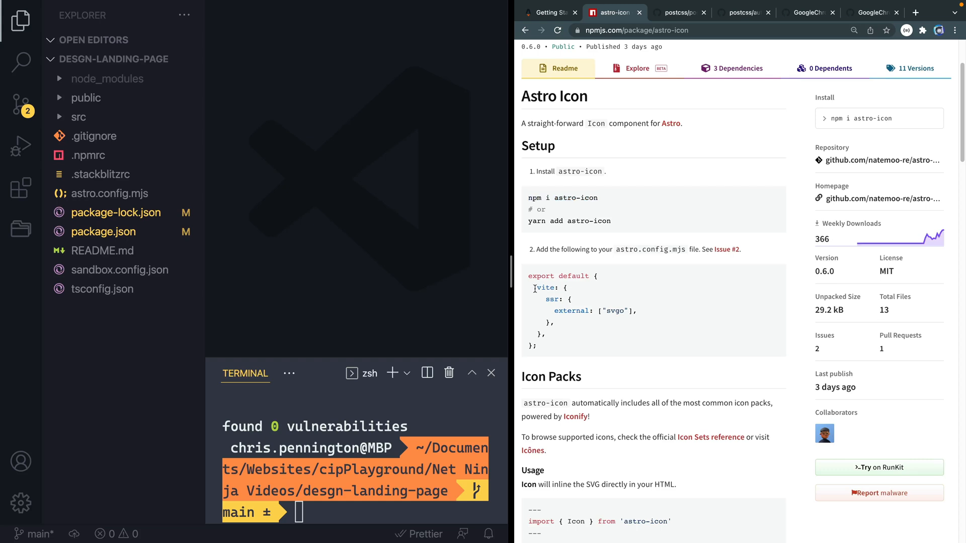
{"action": "left_click_drag", "start_coordinate": [537, 287], "coordinate": [545, 334]}
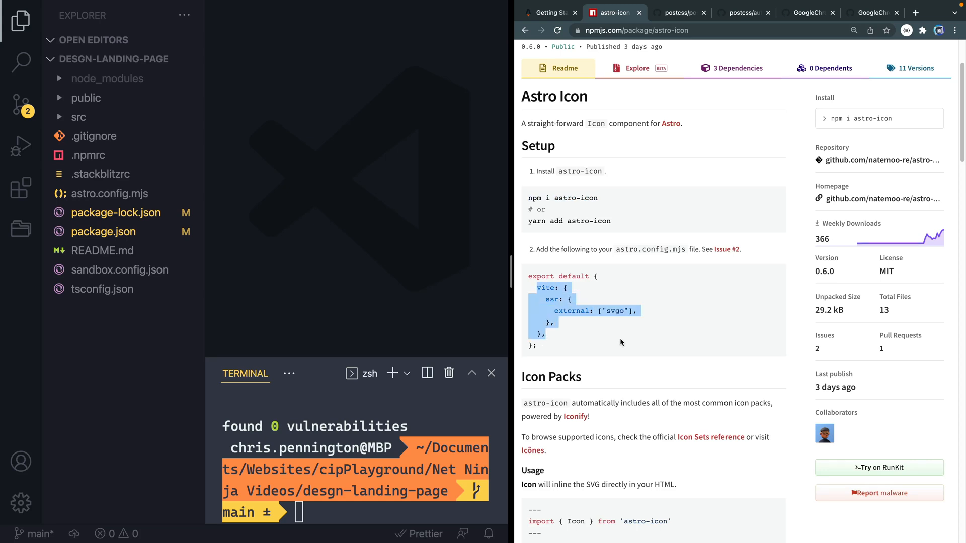
{"action": "mouse_move", "coordinate": [675, 250]}
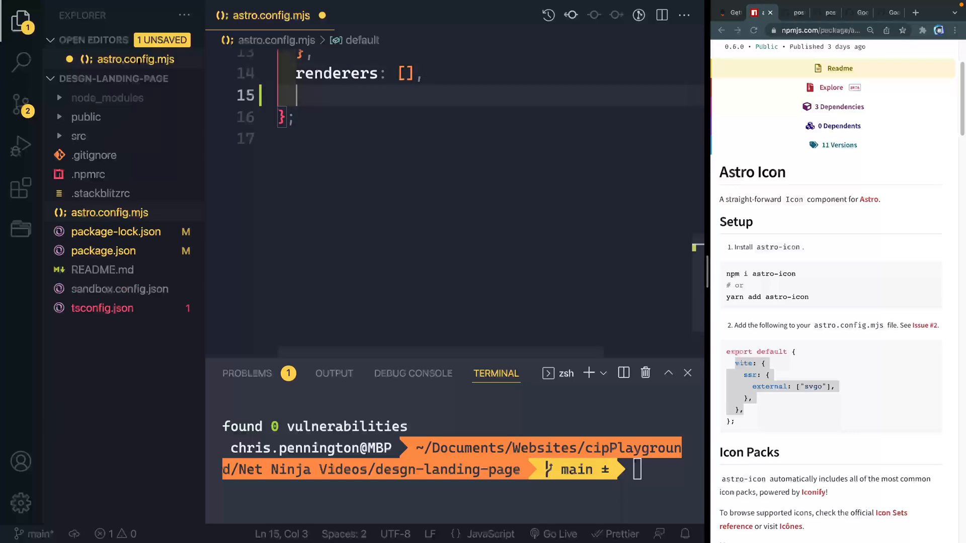
{"action": "type", "text": "vite: {"}
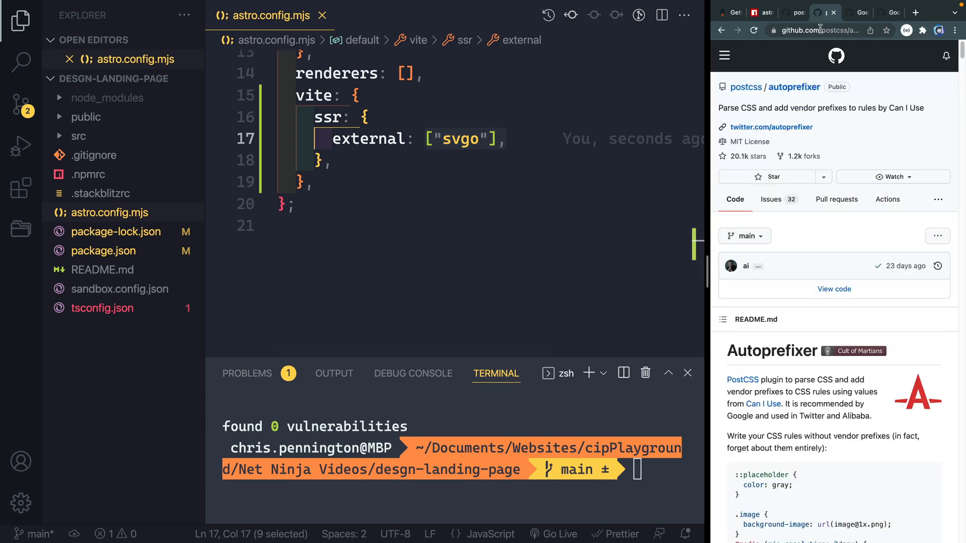
Add "browserslist": ["defaults"] to package.json after the private field.
{"action": "scroll", "scroll_direction": "down", "scroll_amount": 3}
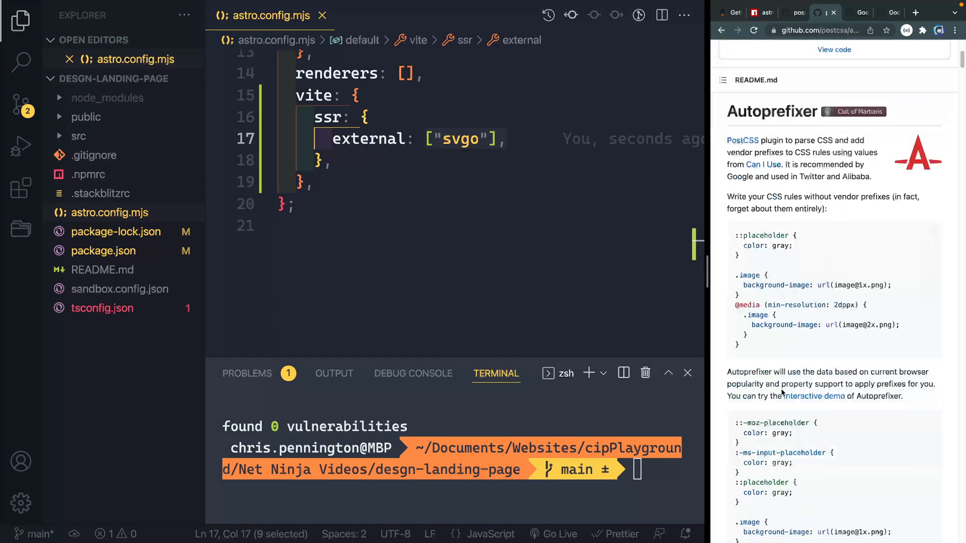
{"action": "scroll", "scroll_direction": "down", "scroll_amount": 3}
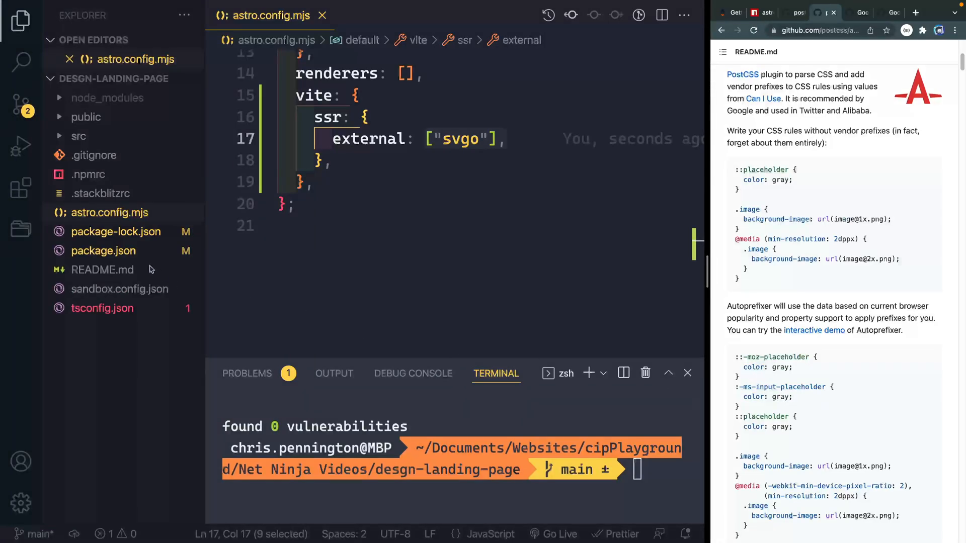
{"action": "left_click", "coordinate": [102, 269]}
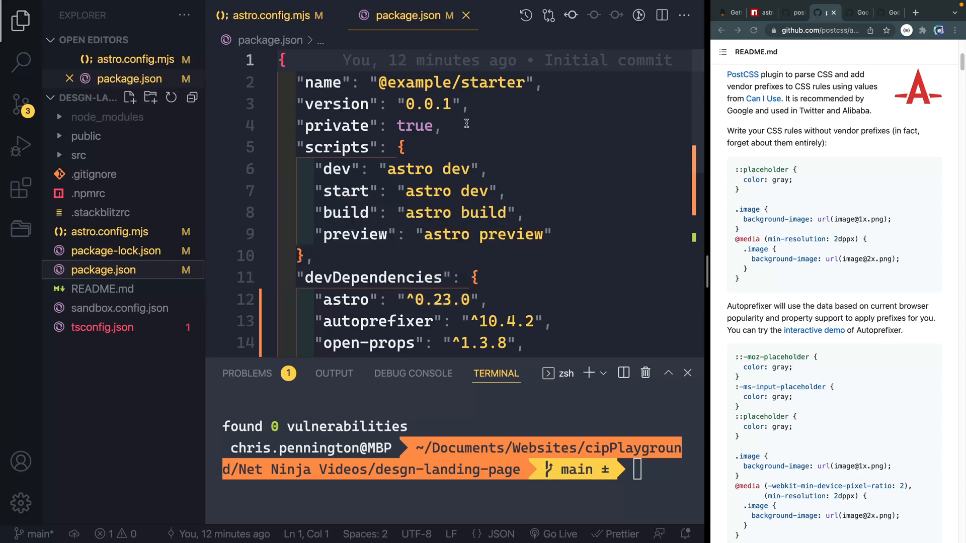
{"action": "type", "text": "\""}
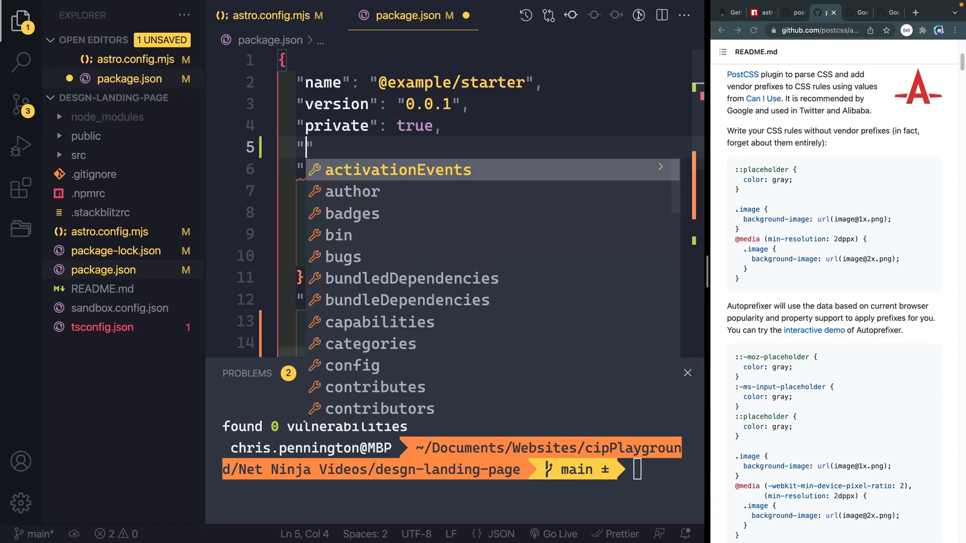
{"action": "type", "text": "browserslist"}
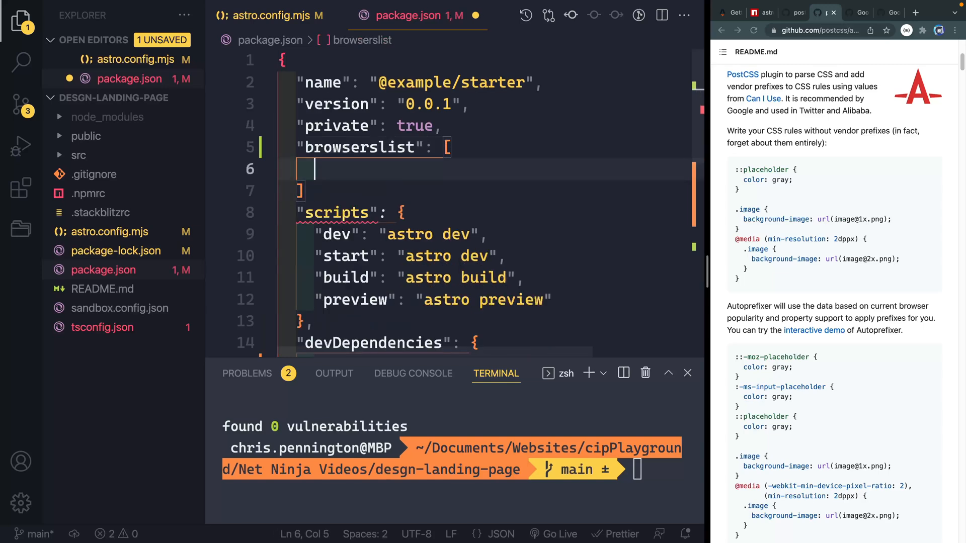
{"action": "type", "text": "\"defaults\""}
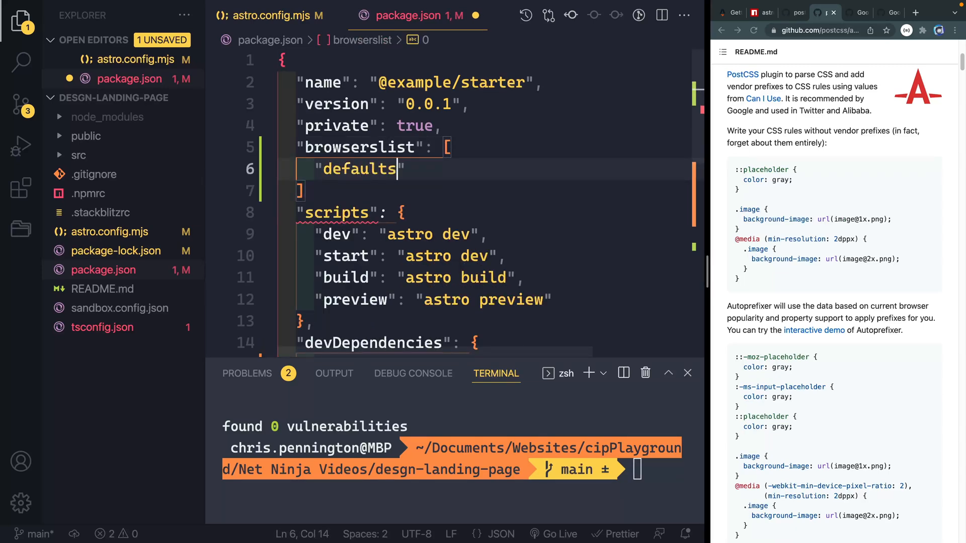
{"action": "type", "text": ","}
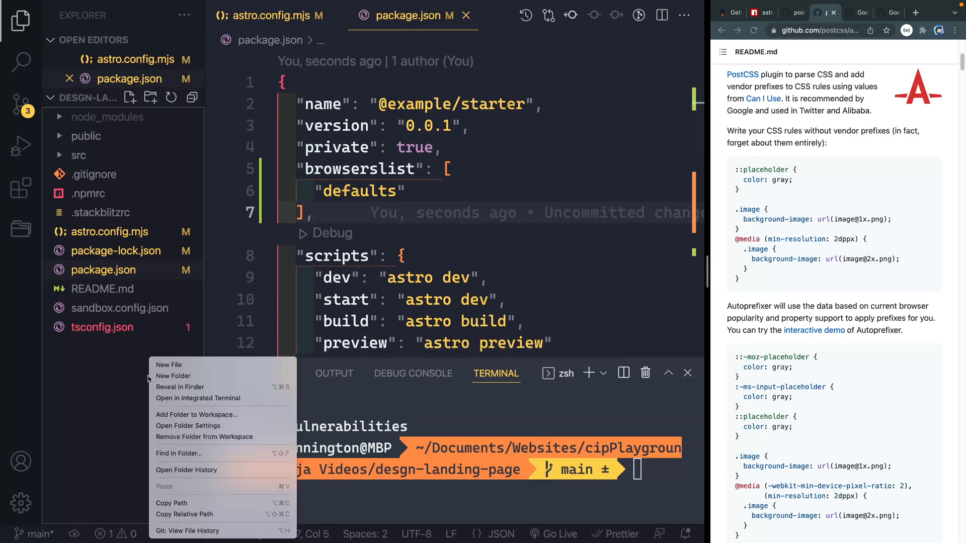
Create a new root file named postcss.config.cjs for the PostCSS plugins config.
{"action": "left_click", "coordinate": [169, 365]}
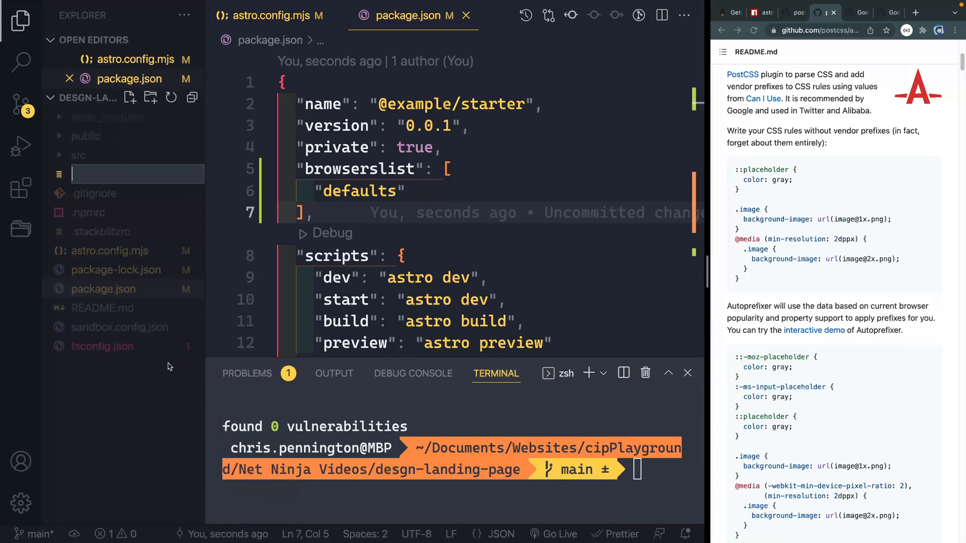
{"action": "type", "text": "postcss.config"}
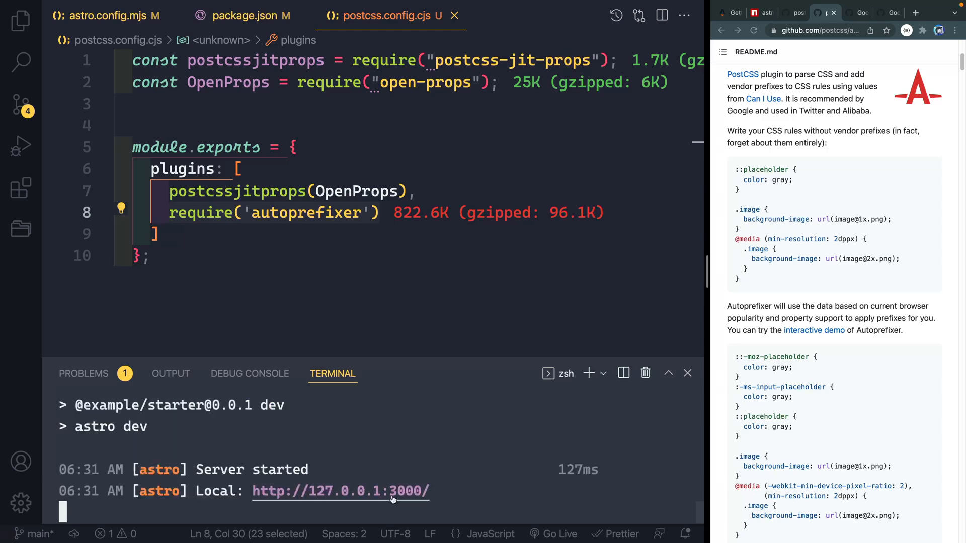
{"action": "left_click", "coordinate": [341, 491]}
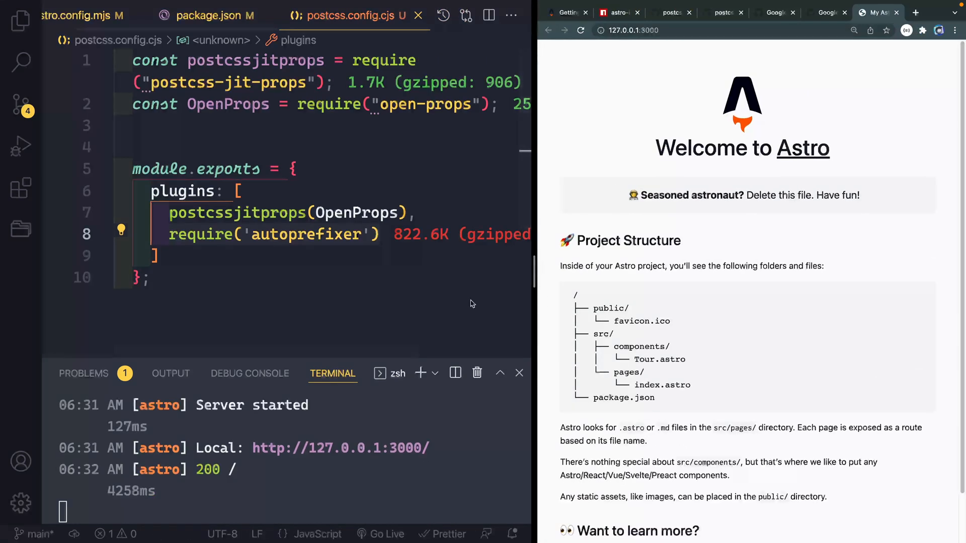
{"action": "mouse_move", "coordinate": [396, 299]}
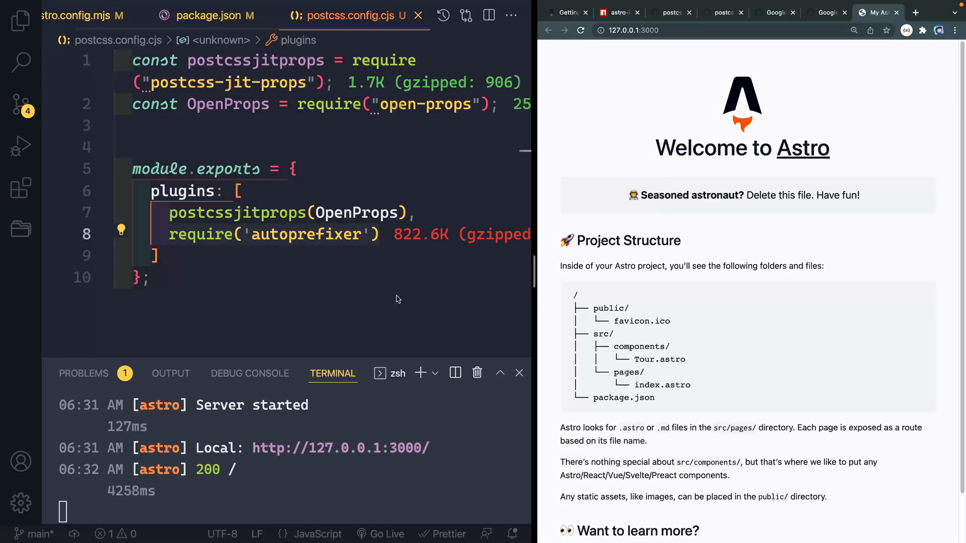